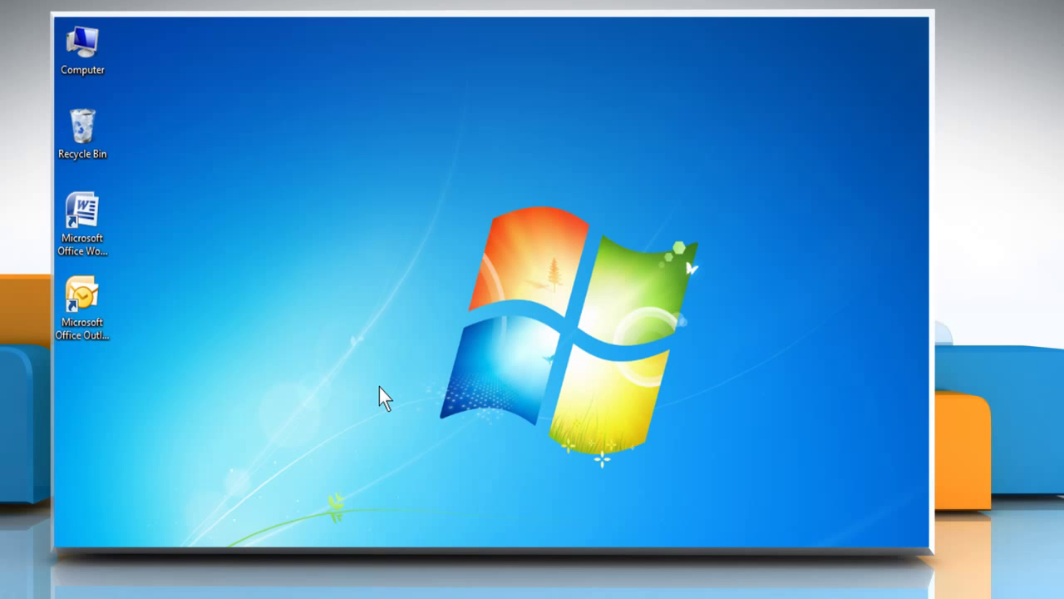
pyautogui.moveTo(380, 393)
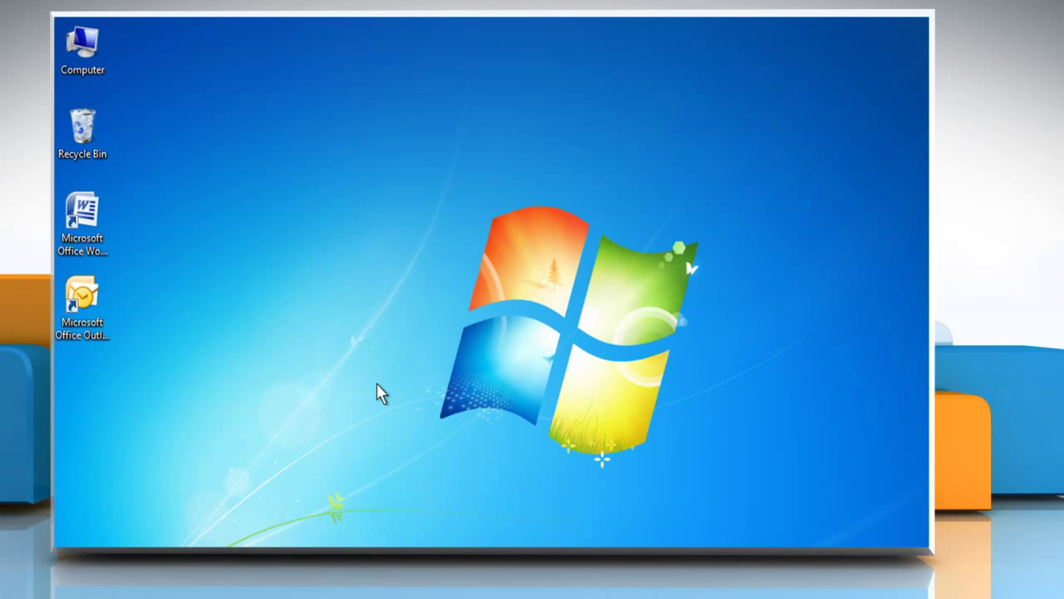
pyautogui.moveTo(253, 303)
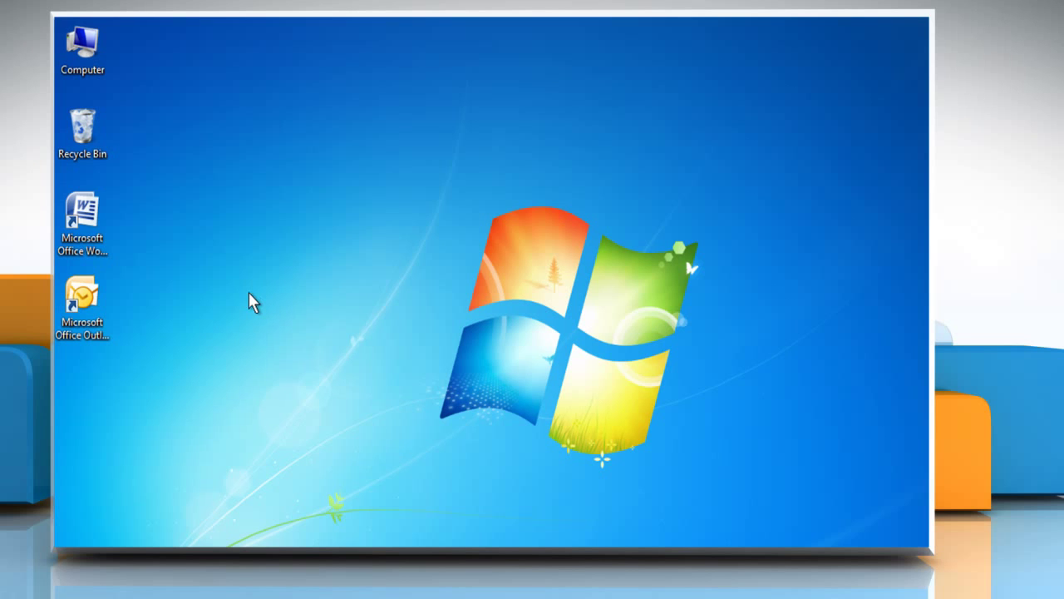
# Launch Word 2007 with a new blank document.
pyautogui.click(81, 220)
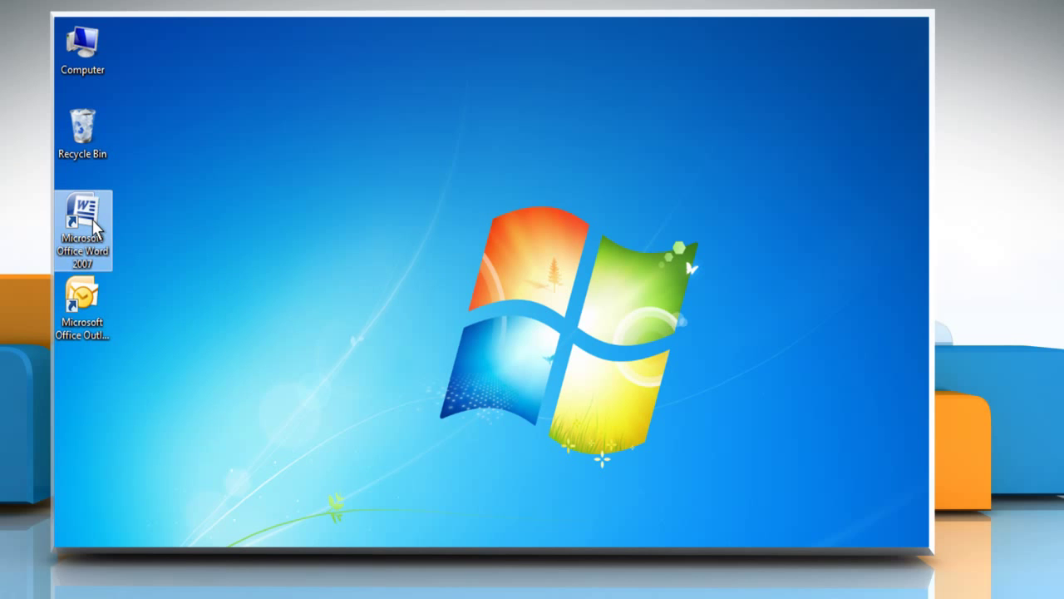
pyautogui.doubleClick(83, 229)
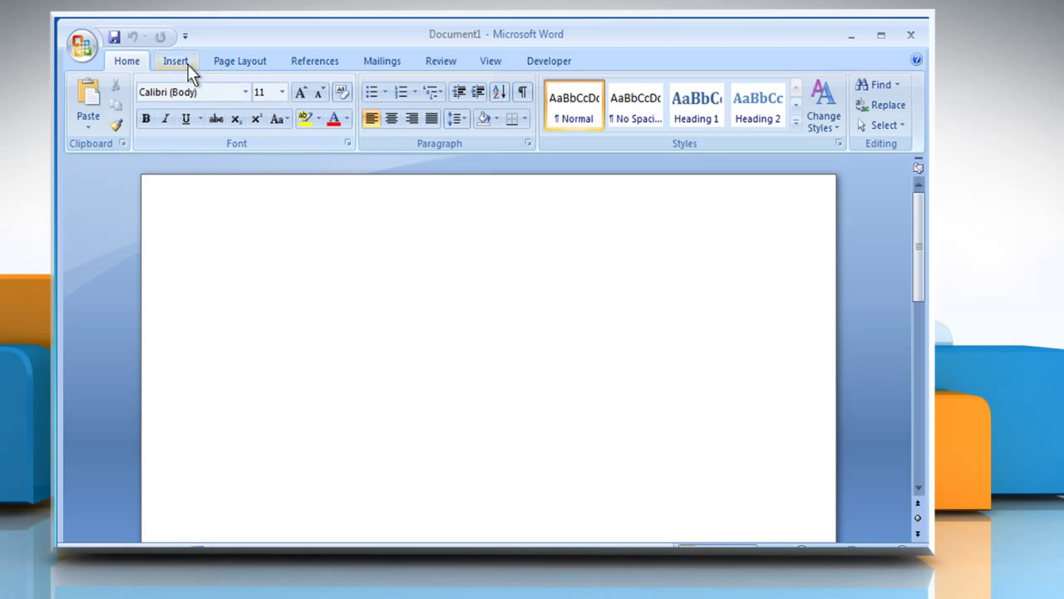
# Insert a Rounded Rectangle shape and draw it in the upper left of the page.
pyautogui.click(176, 60)
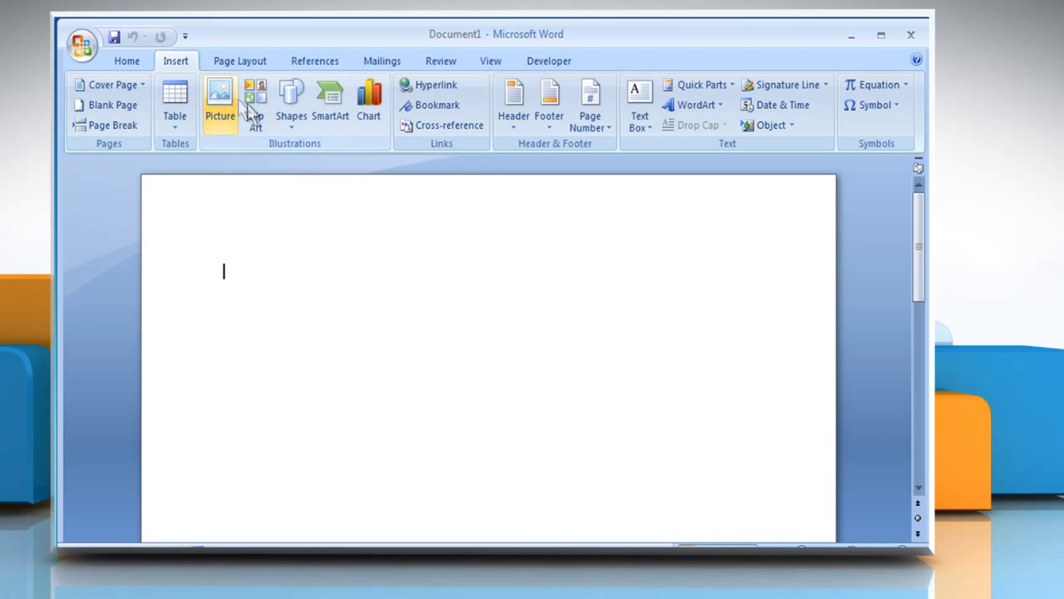
pyautogui.moveTo(291, 100)
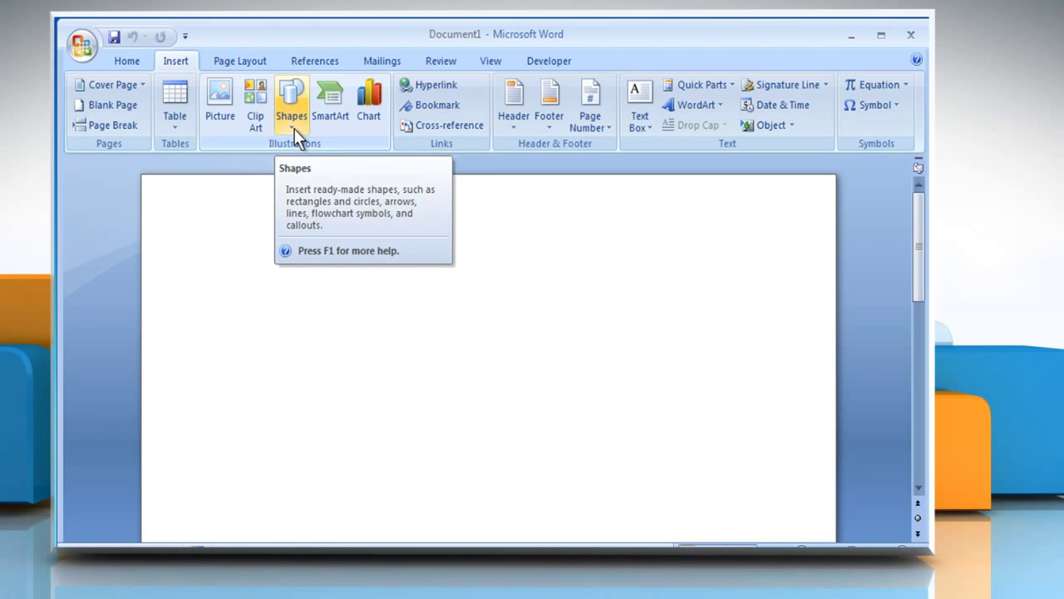
pyautogui.click(291, 100)
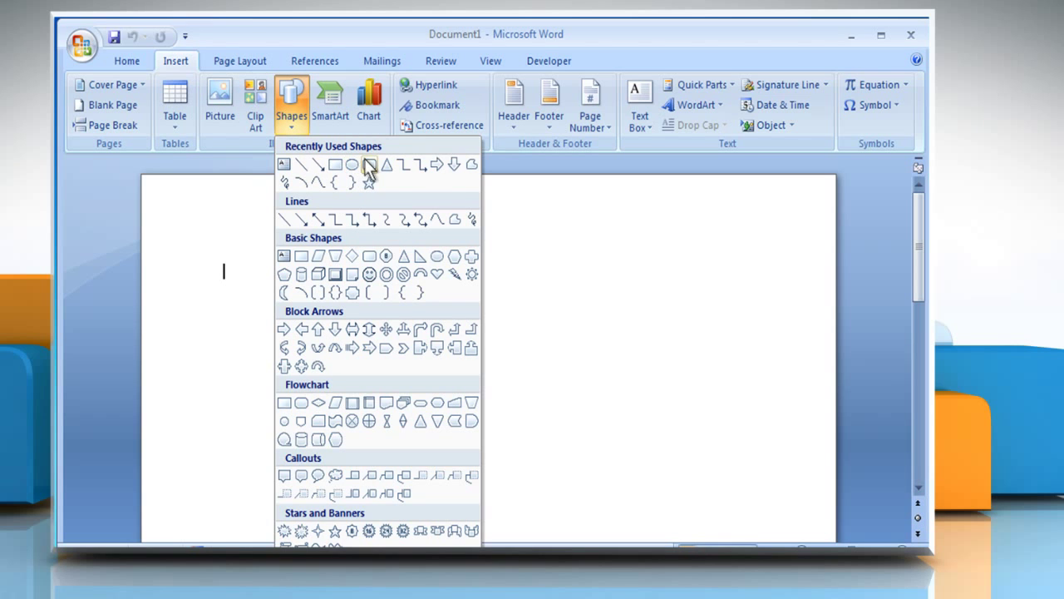
pyautogui.click(367, 165)
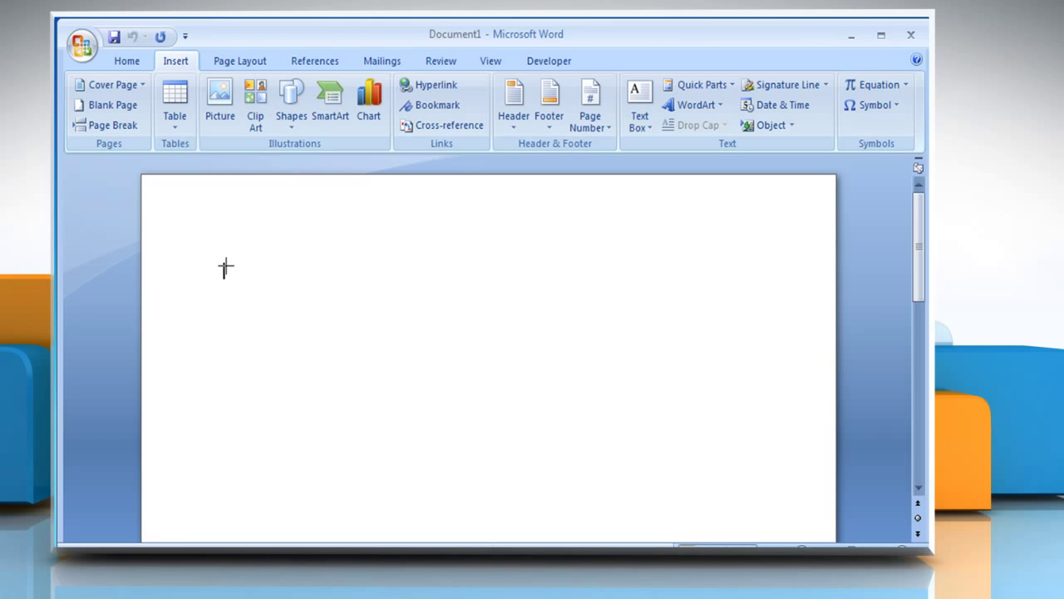
pyautogui.moveTo(226, 267); pyautogui.dragTo(517, 432)
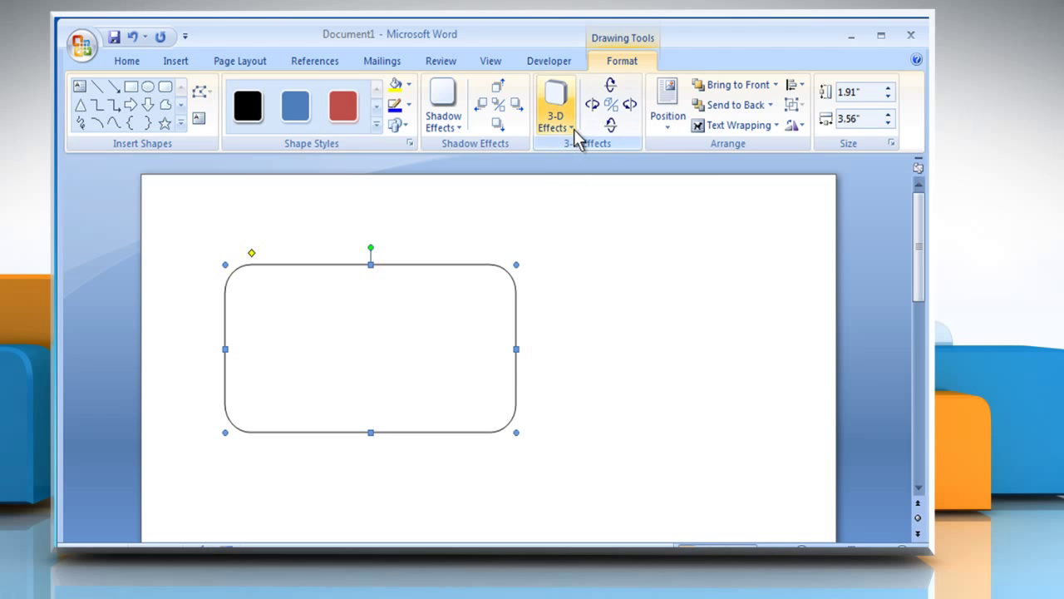
pyautogui.click(555, 104)
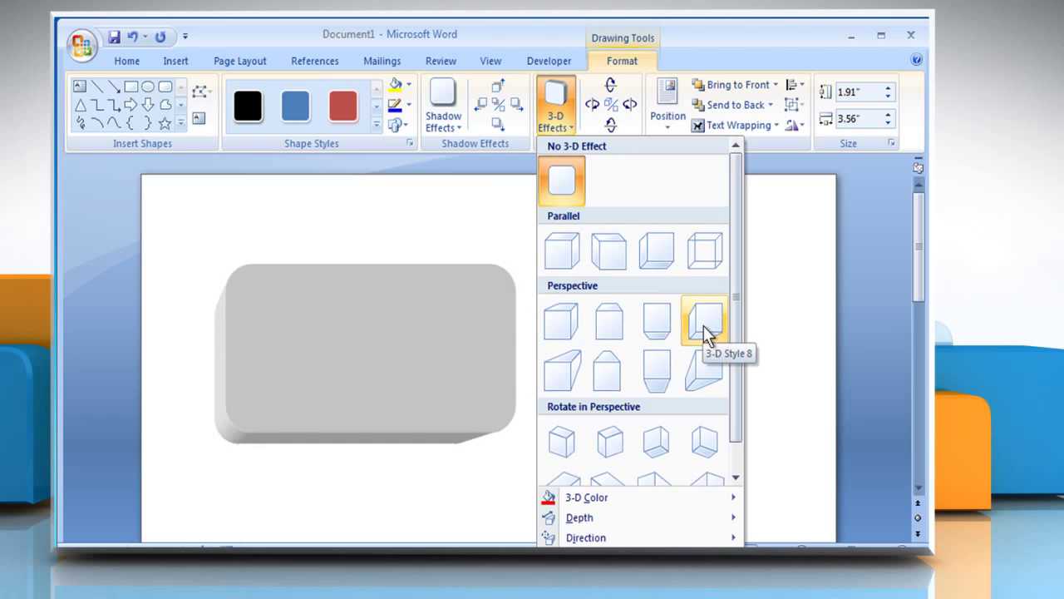
# Apply 3-D Style 8 (Perspective) to give the rectangle a gray 3-D depth effect.
pyautogui.click(704, 319)
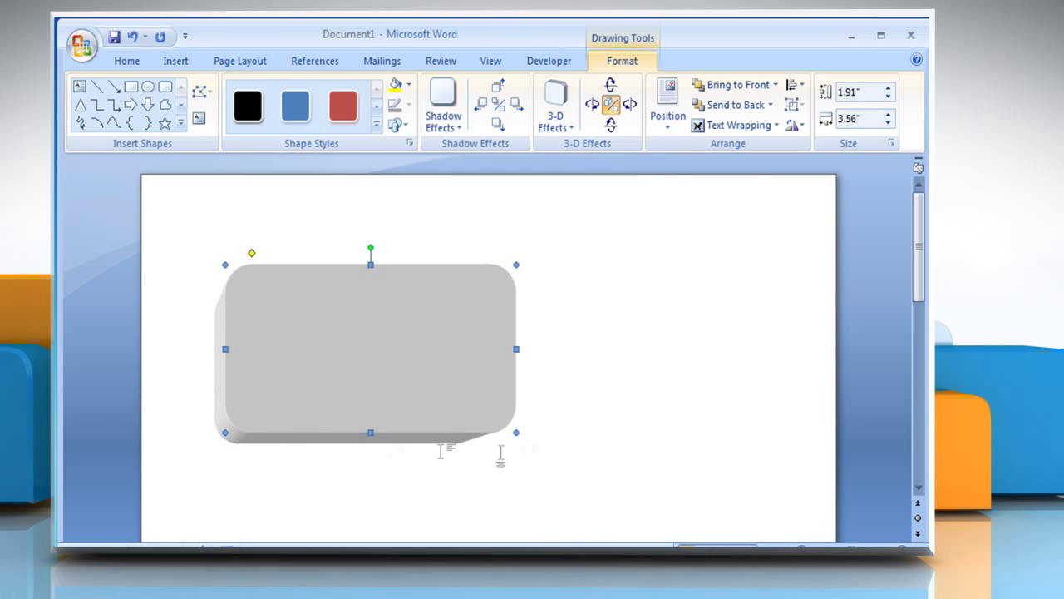